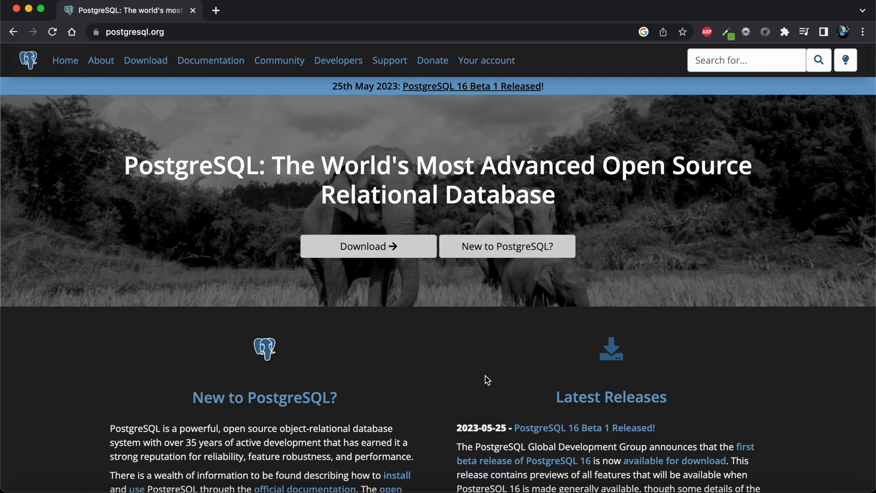
Search Spotlight for 'postgres' and launch Postgres.app.
{"action": "type", "text": "postgres"}
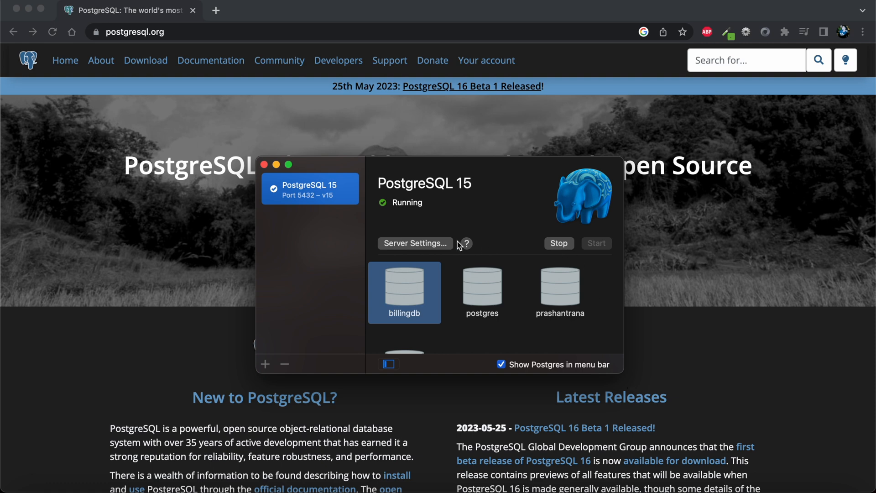
Open Terminal from Spotlight beside the running Postgres.app server.
{"action": "key", "text": "cmd+space"}
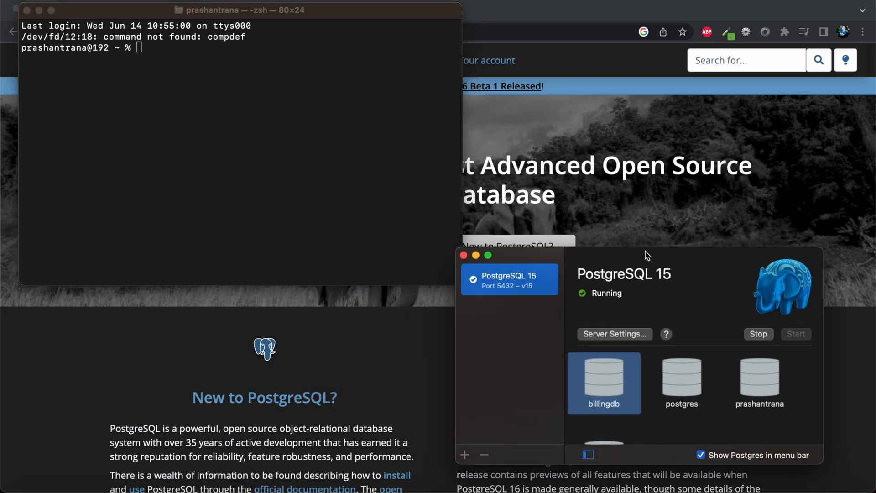
Start psql, run \l to list the five databases, then quit back to zsh.
{"action": "type", "text": "psql"}
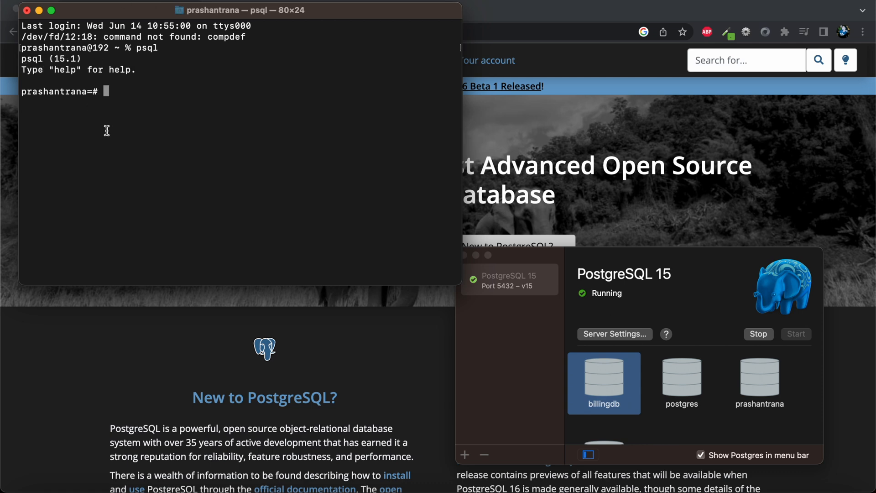
{"action": "type", "text": "\\l"}
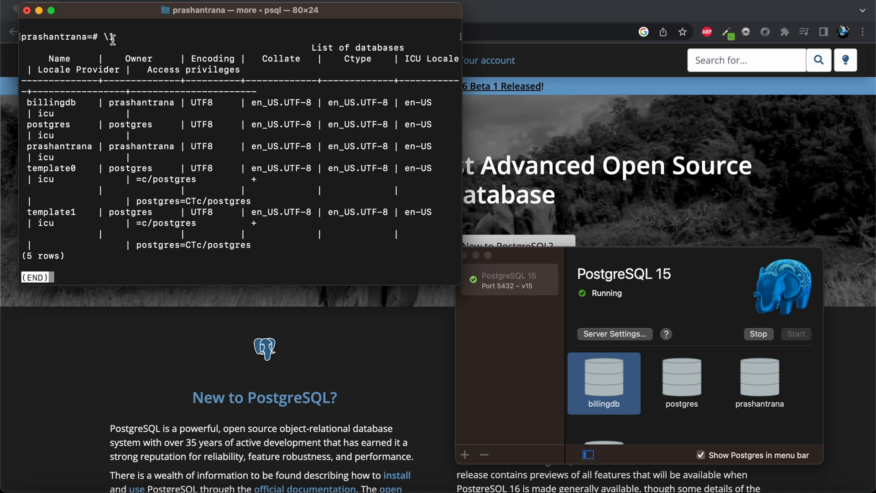
{"action": "type", "text": "l"}
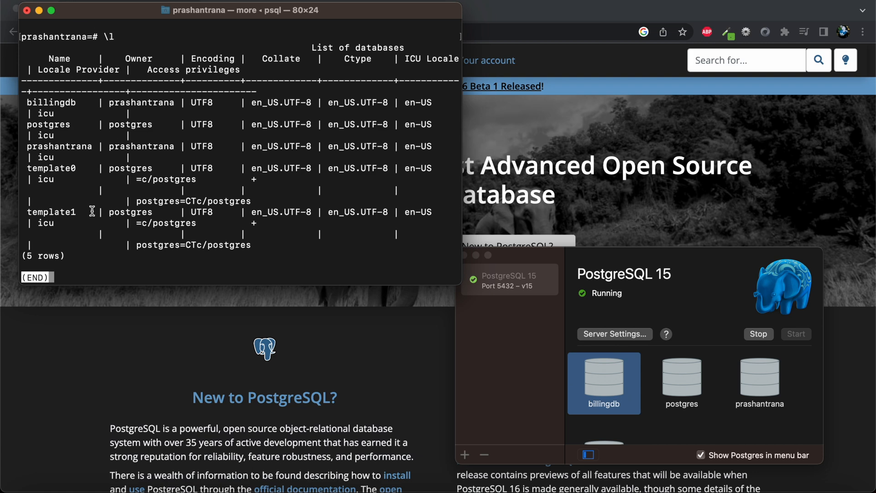
{"action": "type", "text": "q"}
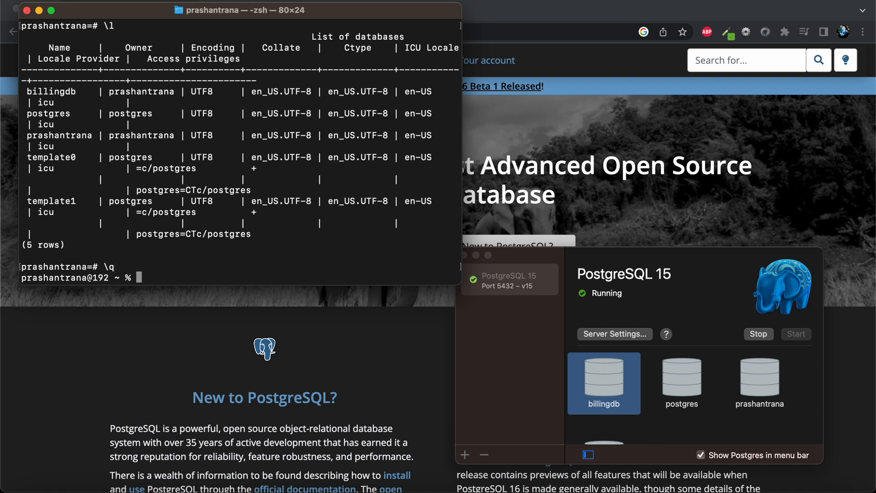
Run psql again to open a new session on the PostgreSQL 15.1 server.
{"action": "type", "text": "psql -U postgr"}
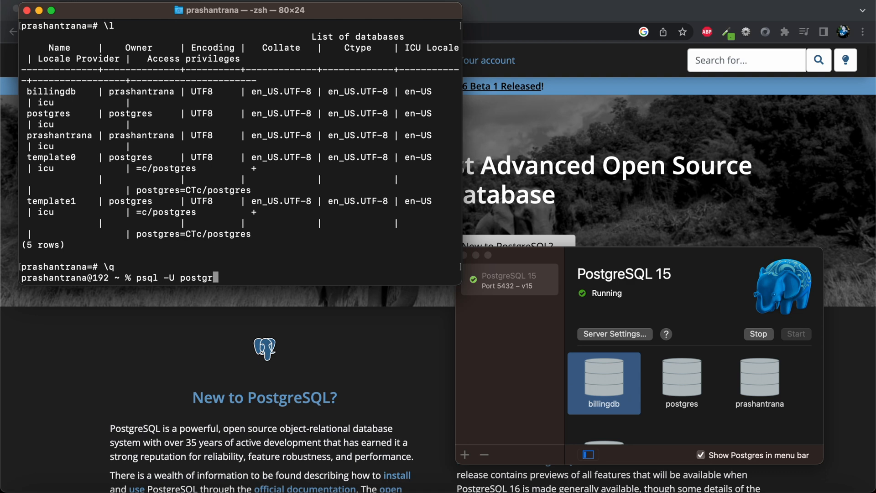
{"action": "type", "text": "es"}
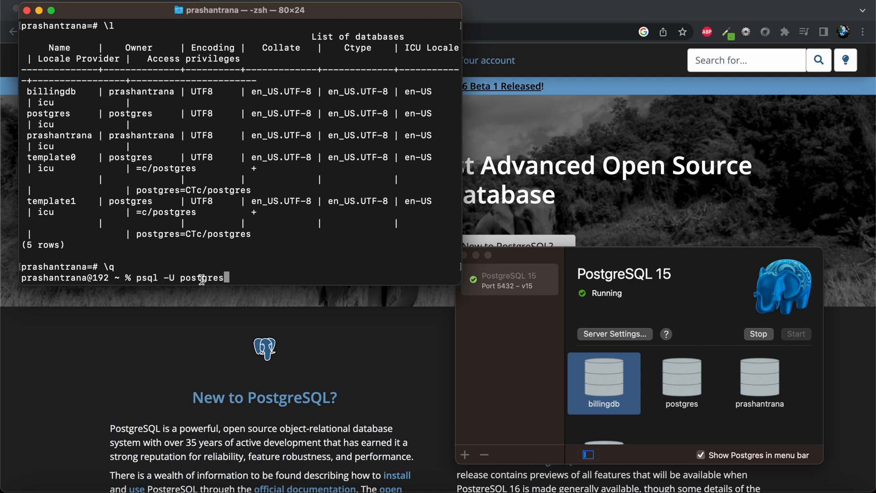
{"action": "mouse_move", "coordinate": [179, 287]}
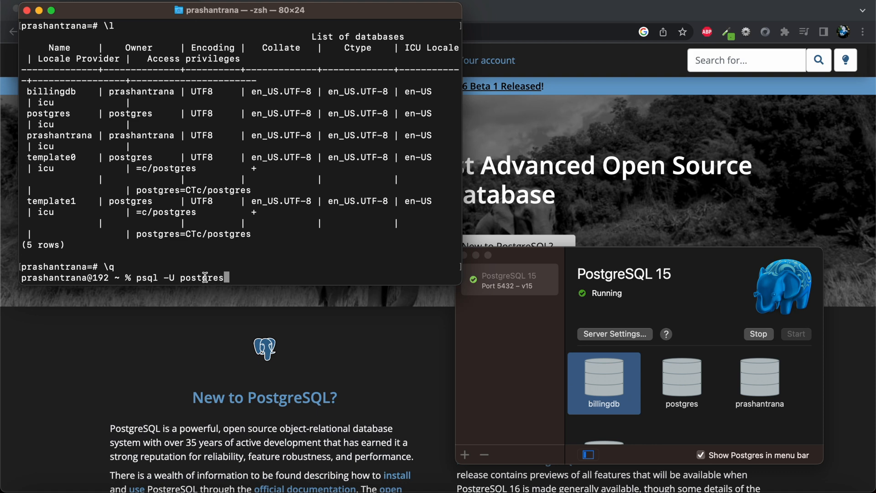
{"action": "key", "text": "Backspace"}
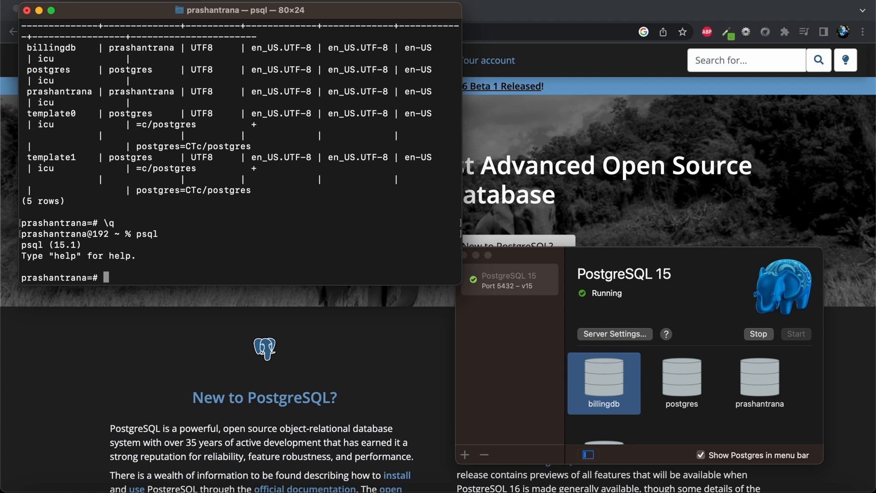
Run \password postgres and enter the new password twice to confirm it.
{"action": "type", "text": "\\"}
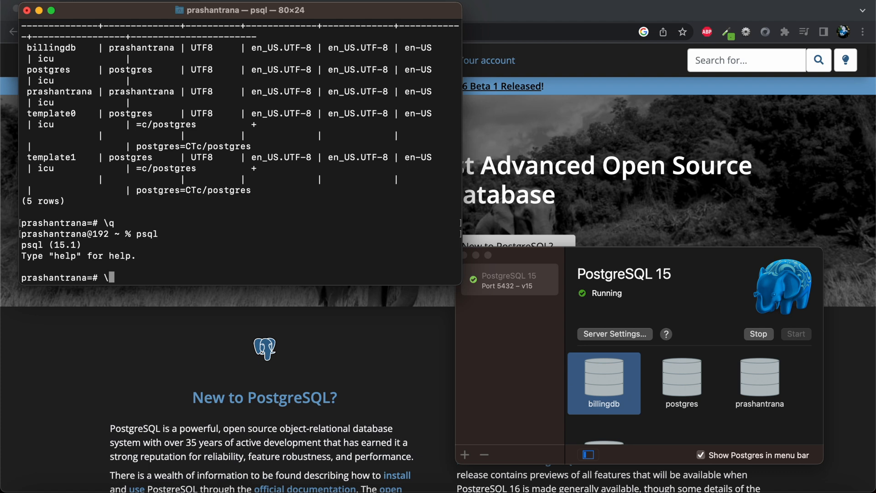
{"action": "type", "text": "password postgr"}
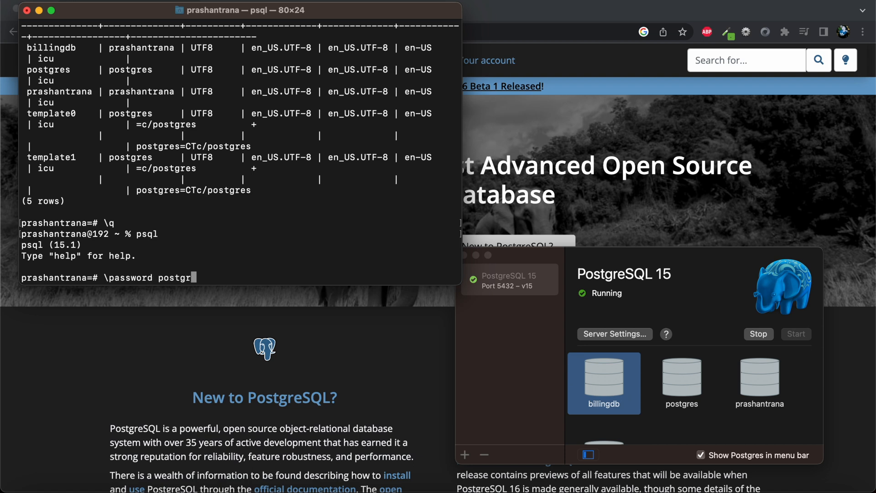
{"action": "type", "text": "es"}
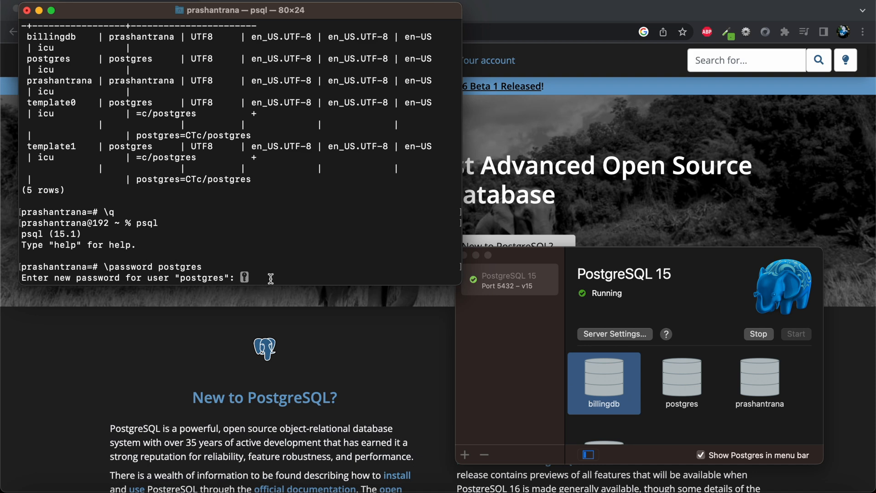
{"action": "mouse_move", "coordinate": [314, 278]}
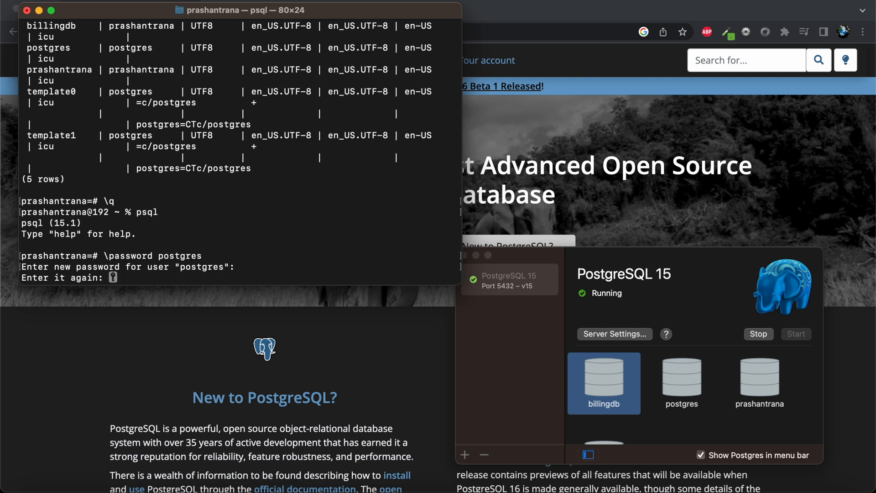
{"action": "key", "text": "enter"}
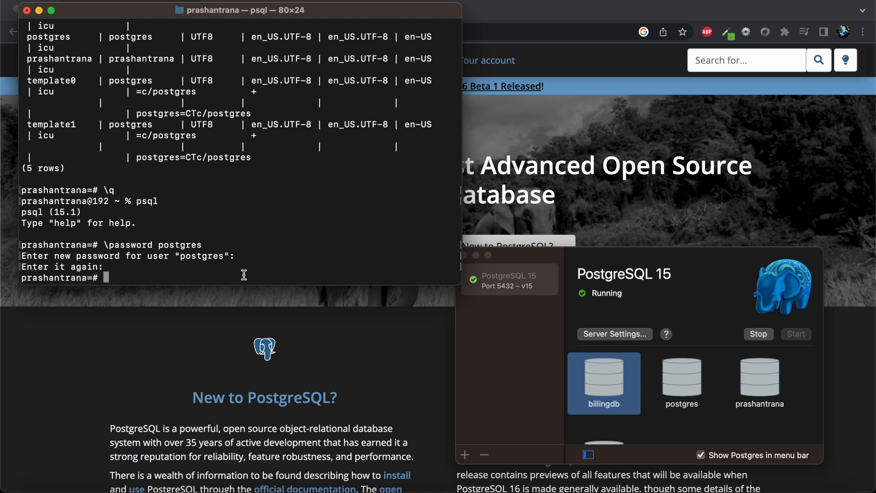
{"action": "mouse_move", "coordinate": [212, 284]}
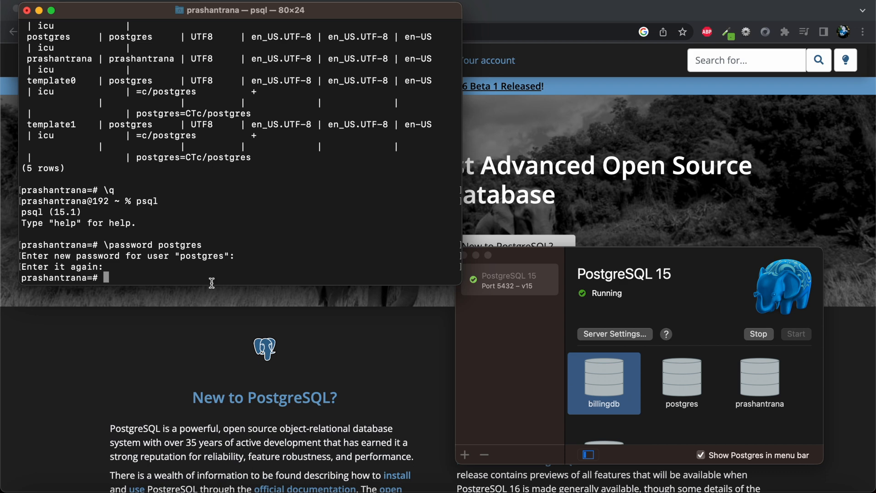